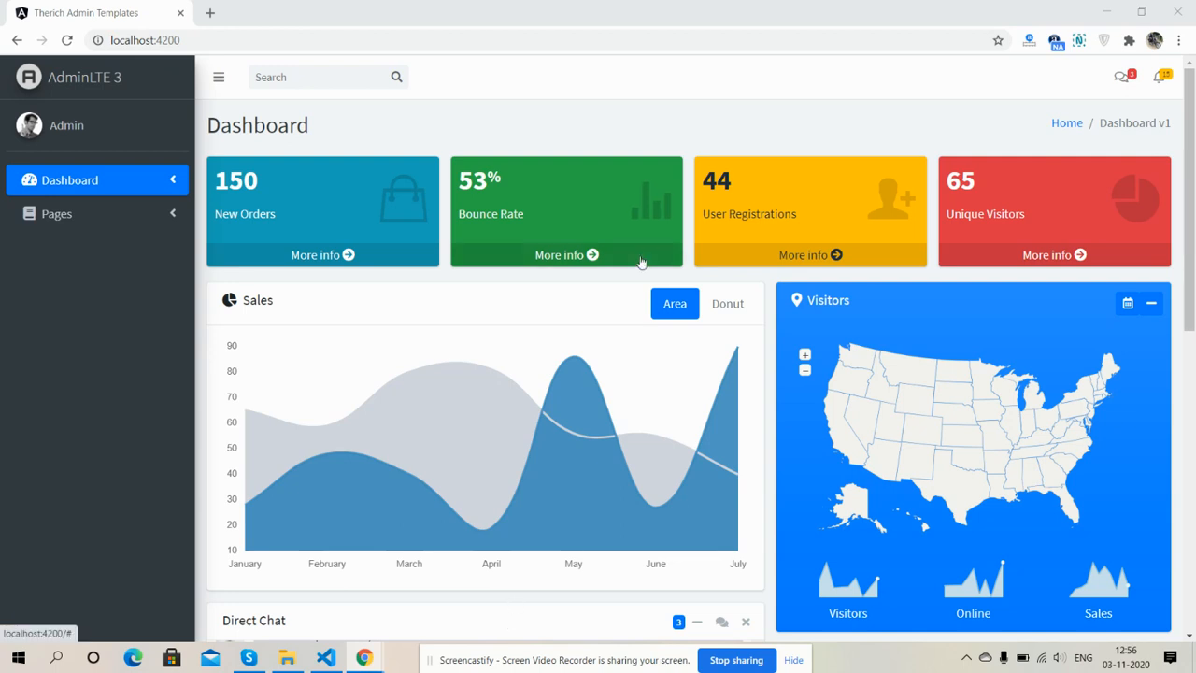
mouse_move(158, 155)
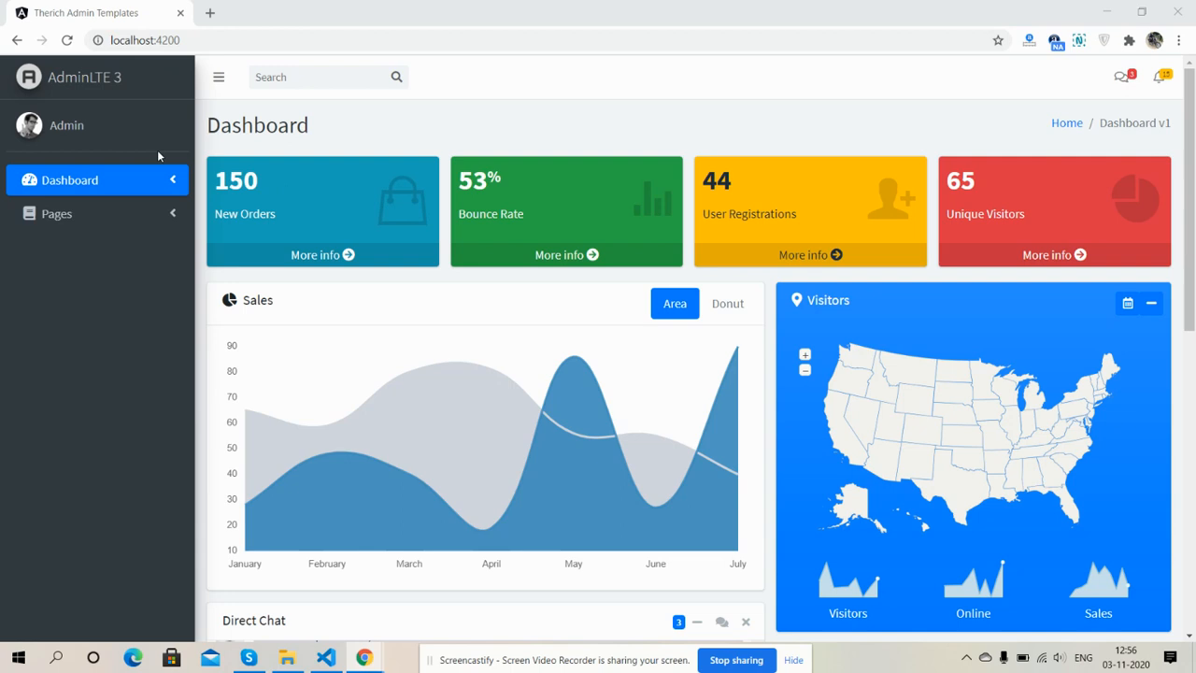
Expand the Dashboard sub-pages, collapse and re-expand the sidebar, and toggle the messages list.
click(57, 213)
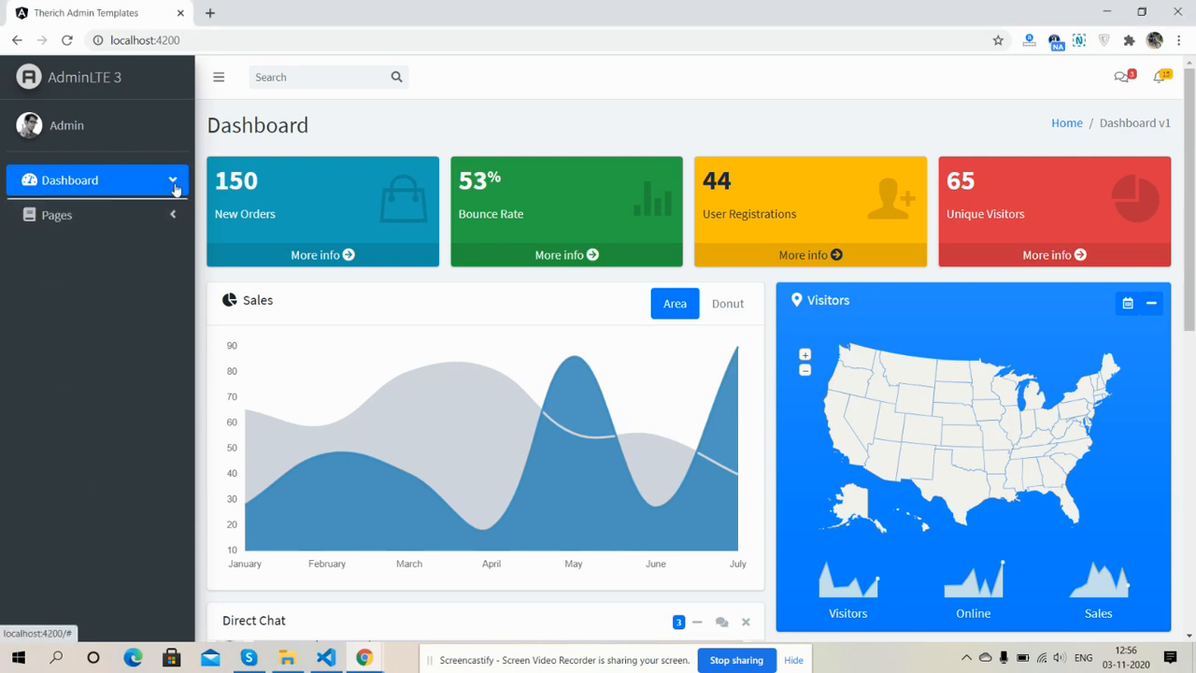
click(219, 76)
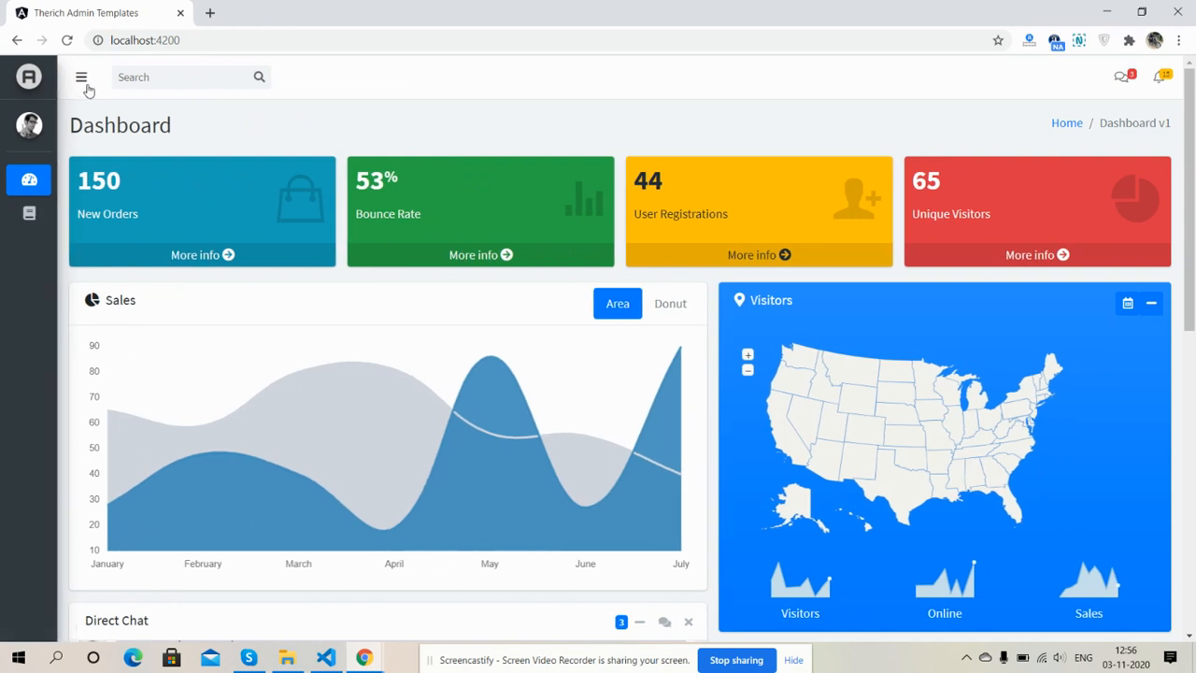
click(81, 77)
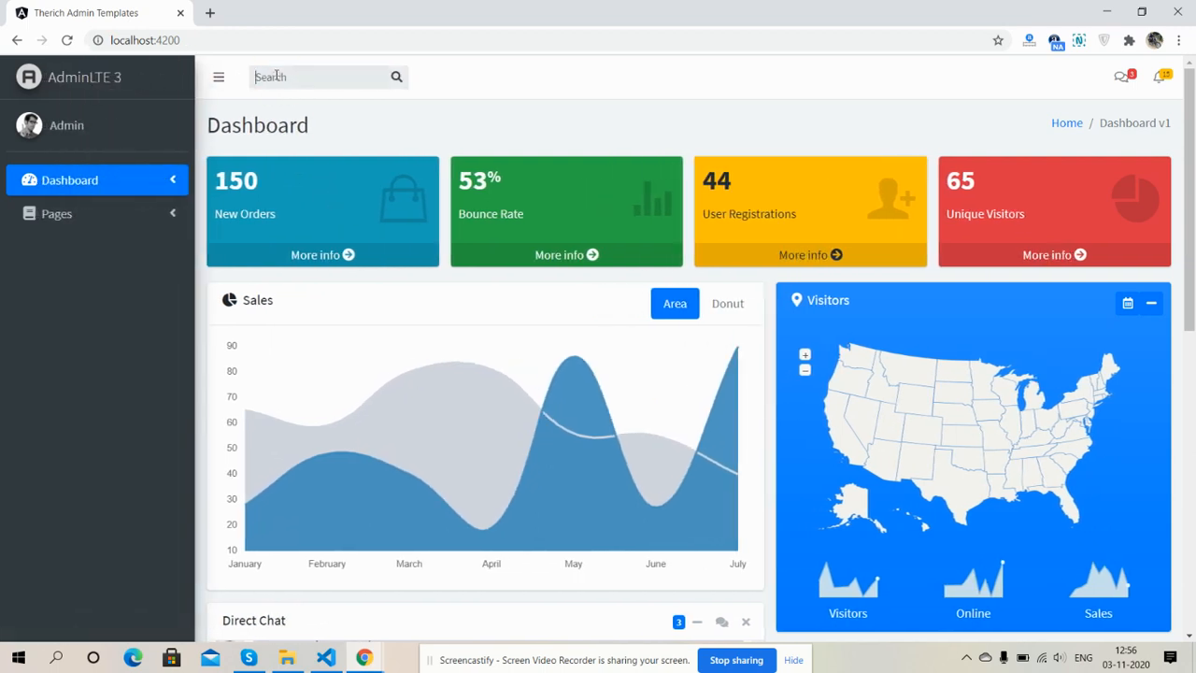
click(1120, 77)
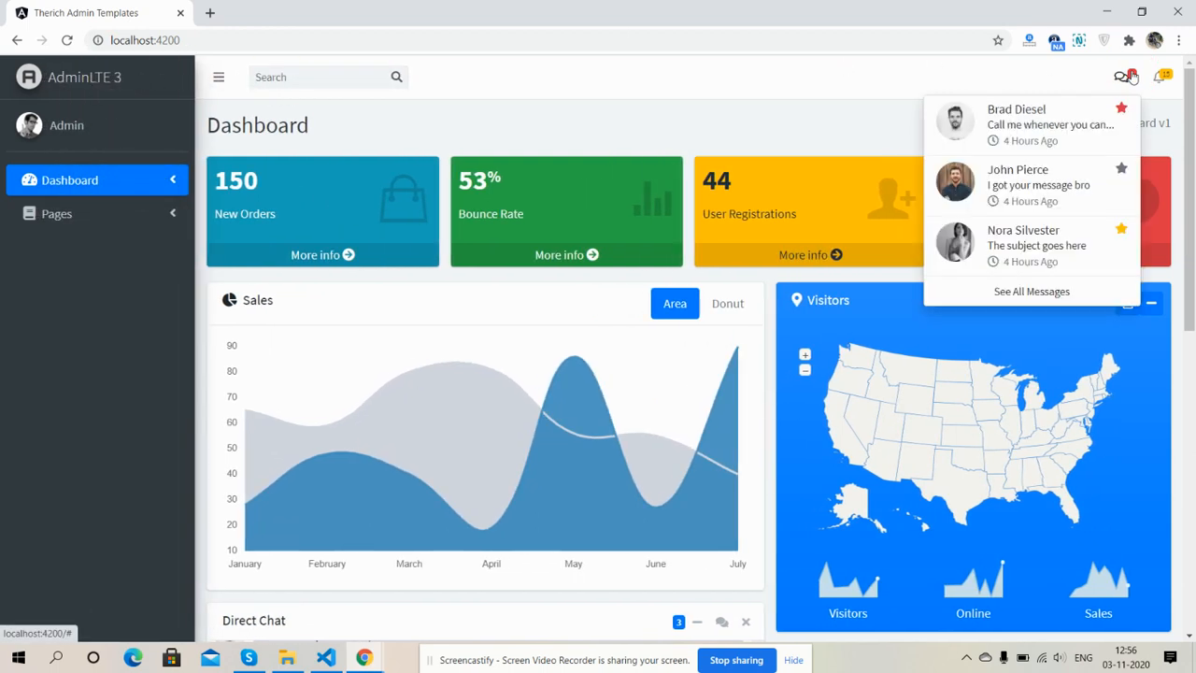
click(1120, 77)
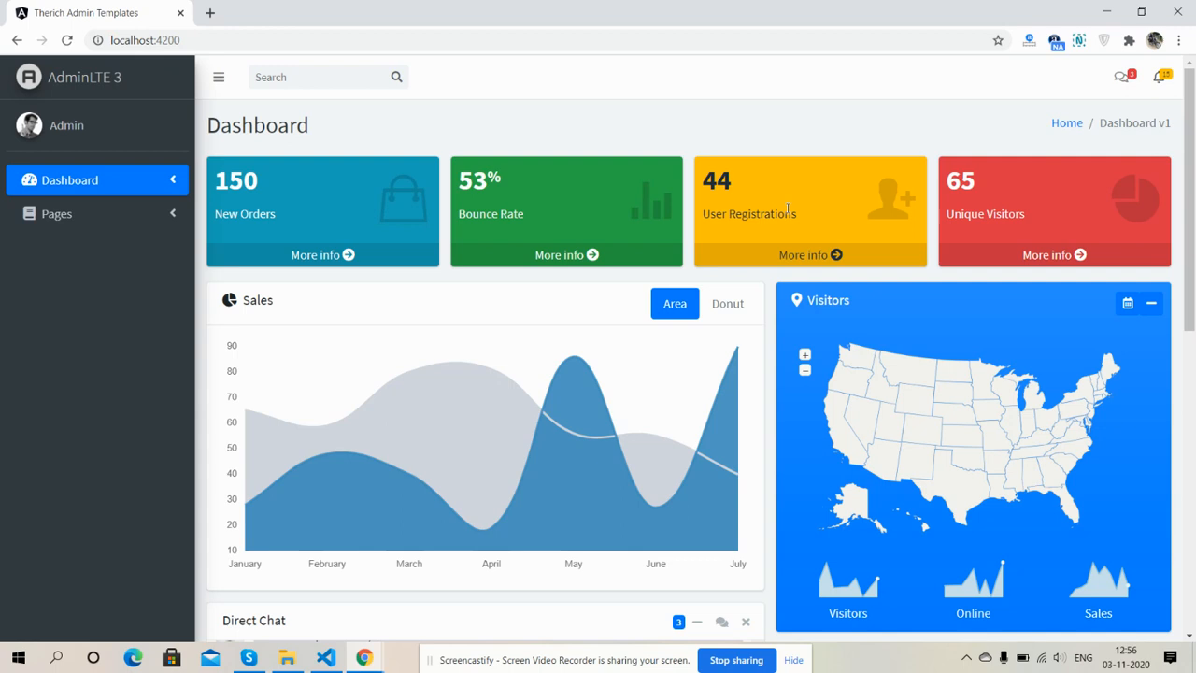
Inspect Minnesota and Oregon on the visitors map, then open and close the date range picker.
scroll(down, 3)
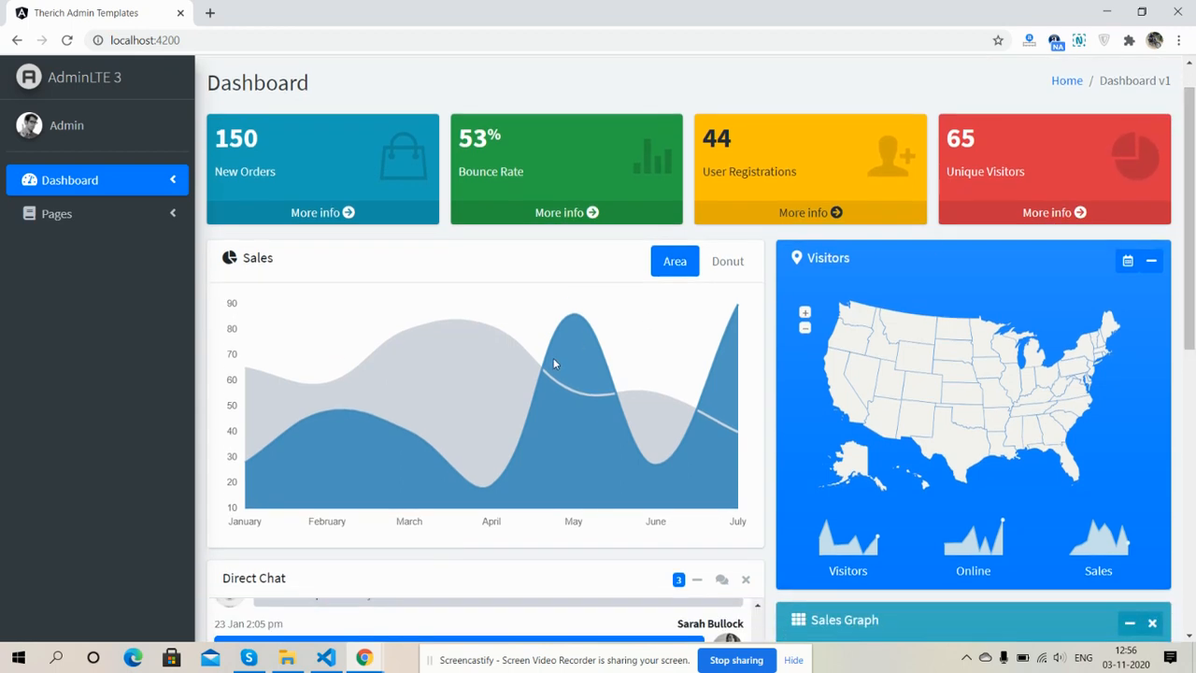
click(727, 260)
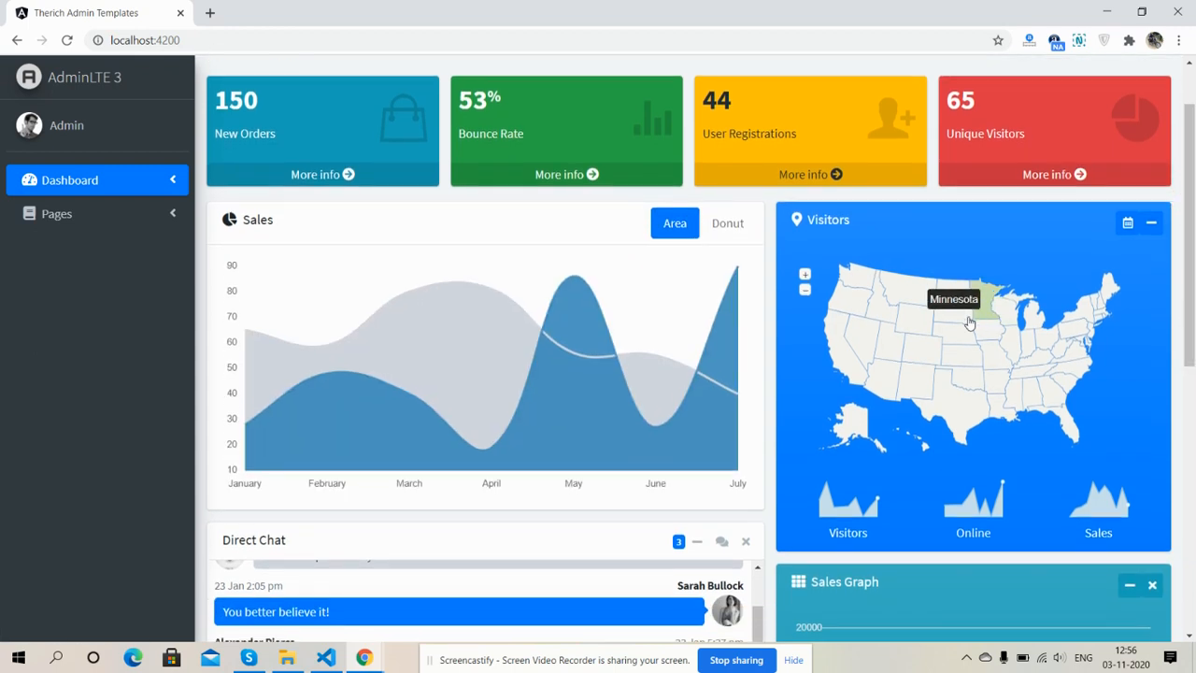
mouse_move(856, 333)
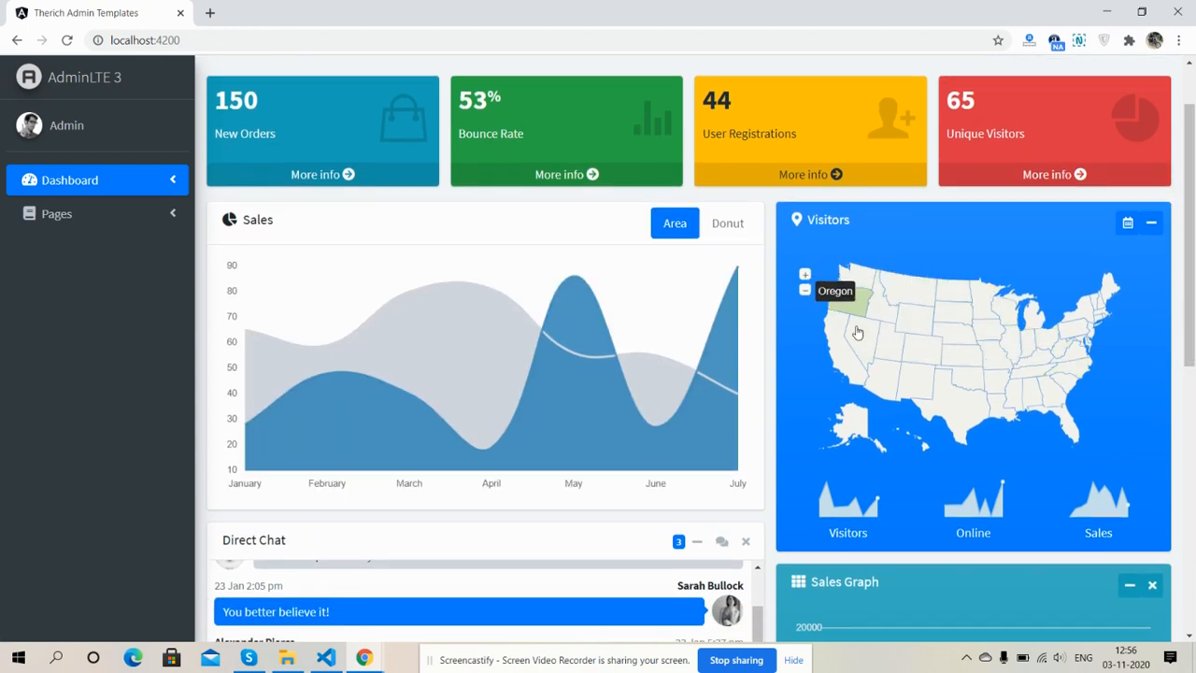
click(804, 274)
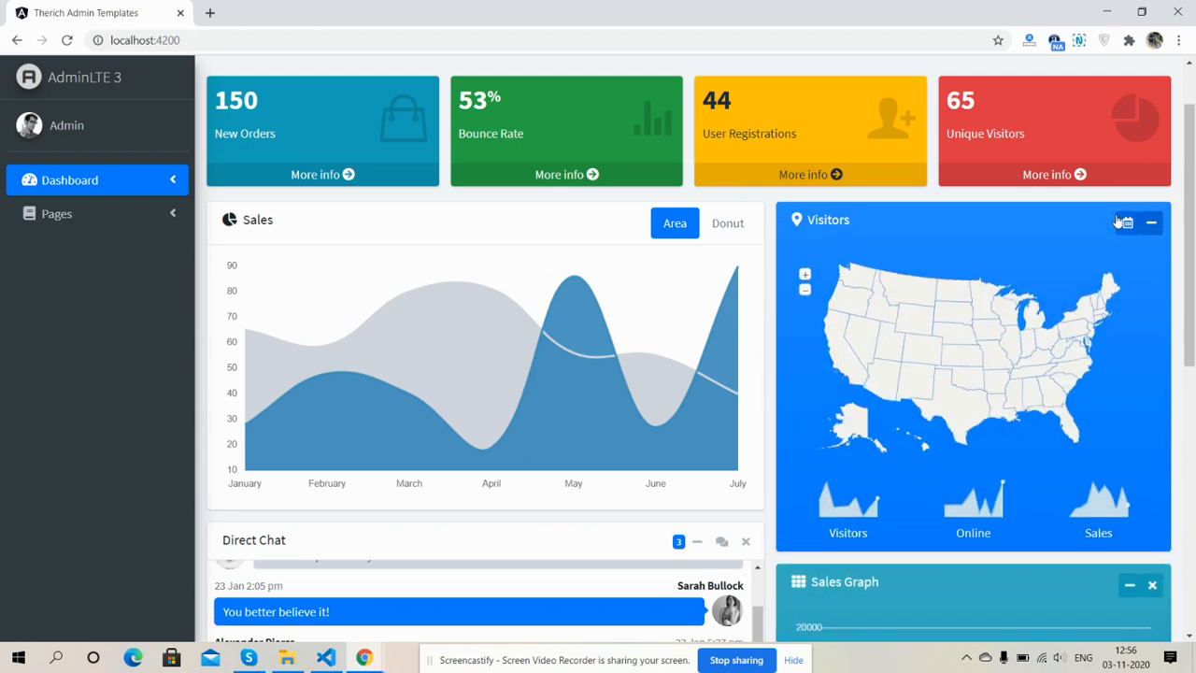
click(1126, 222)
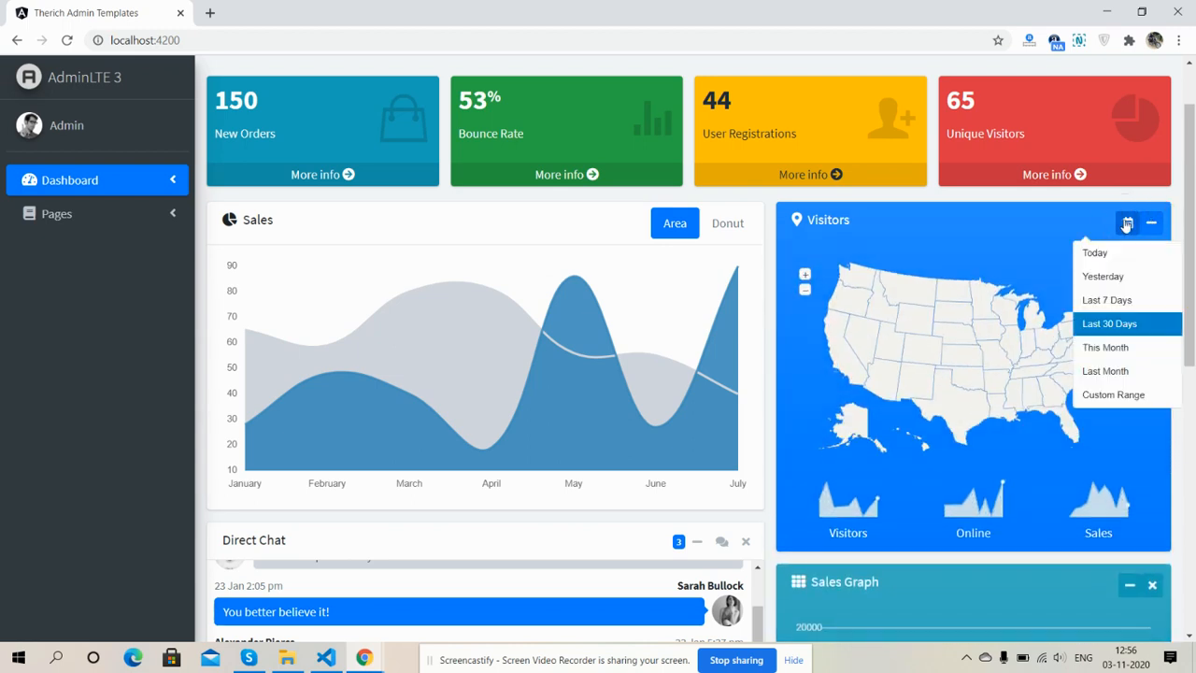
mouse_move(1115, 370)
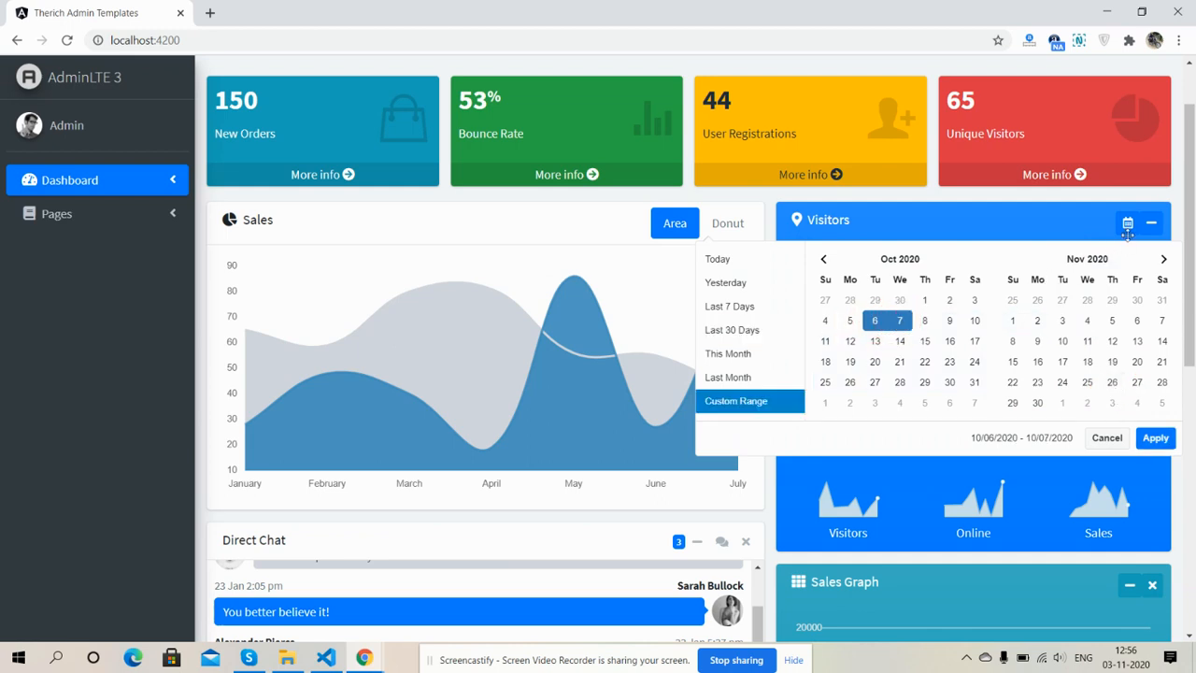
click(1154, 437)
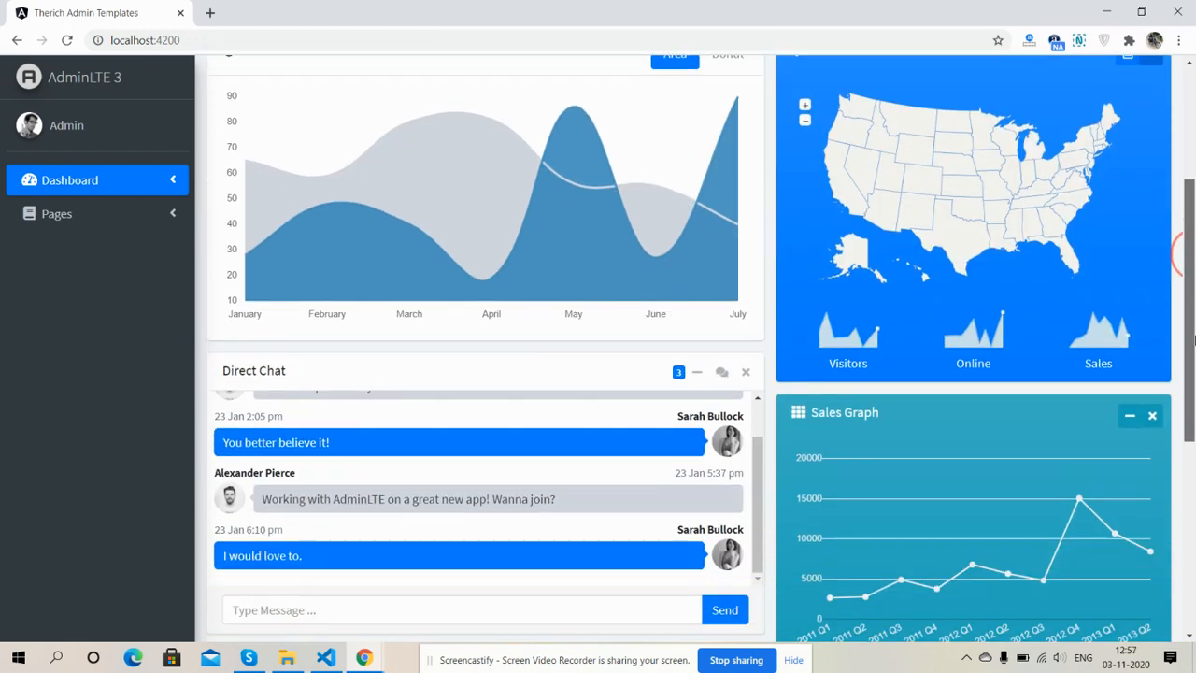
Scroll down to the calendar, switch it to the month view and pick a month.
scroll(down, 3)
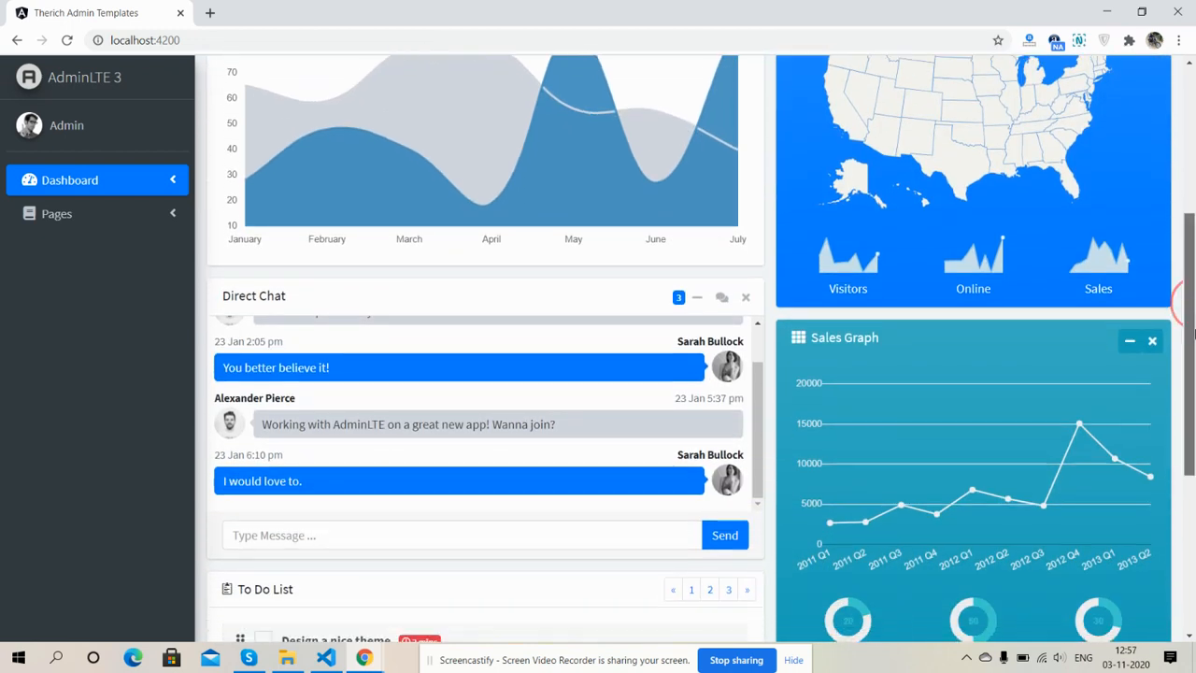
scroll(down, 3)
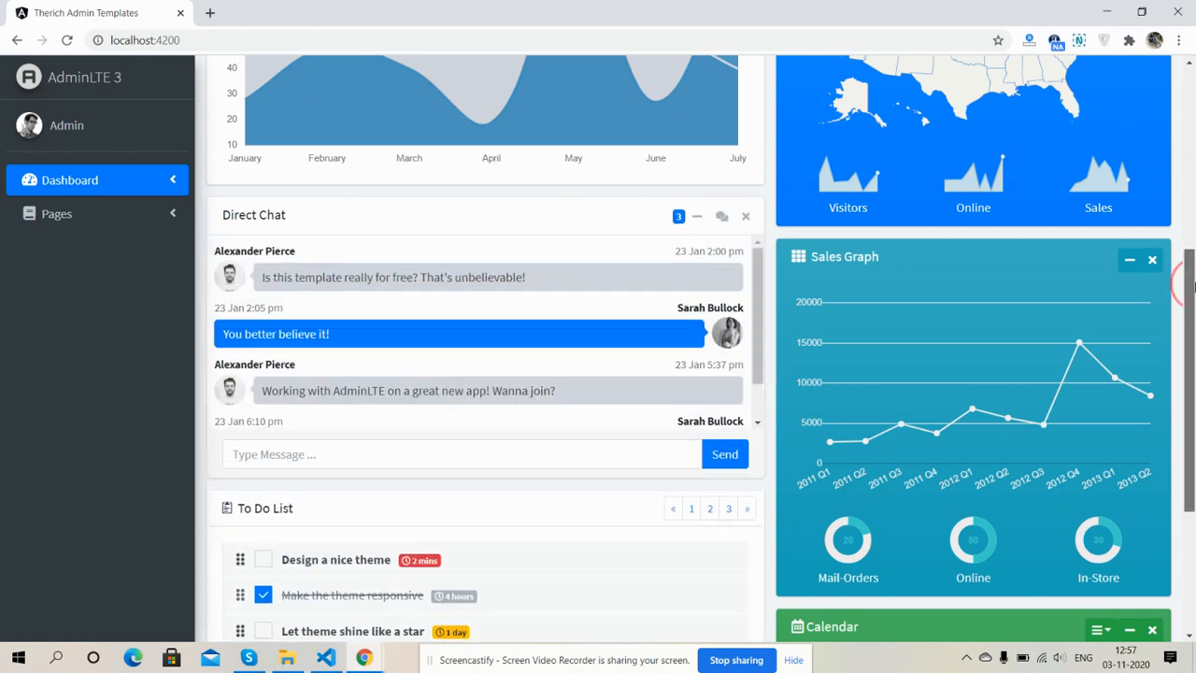
scroll(down, 3)
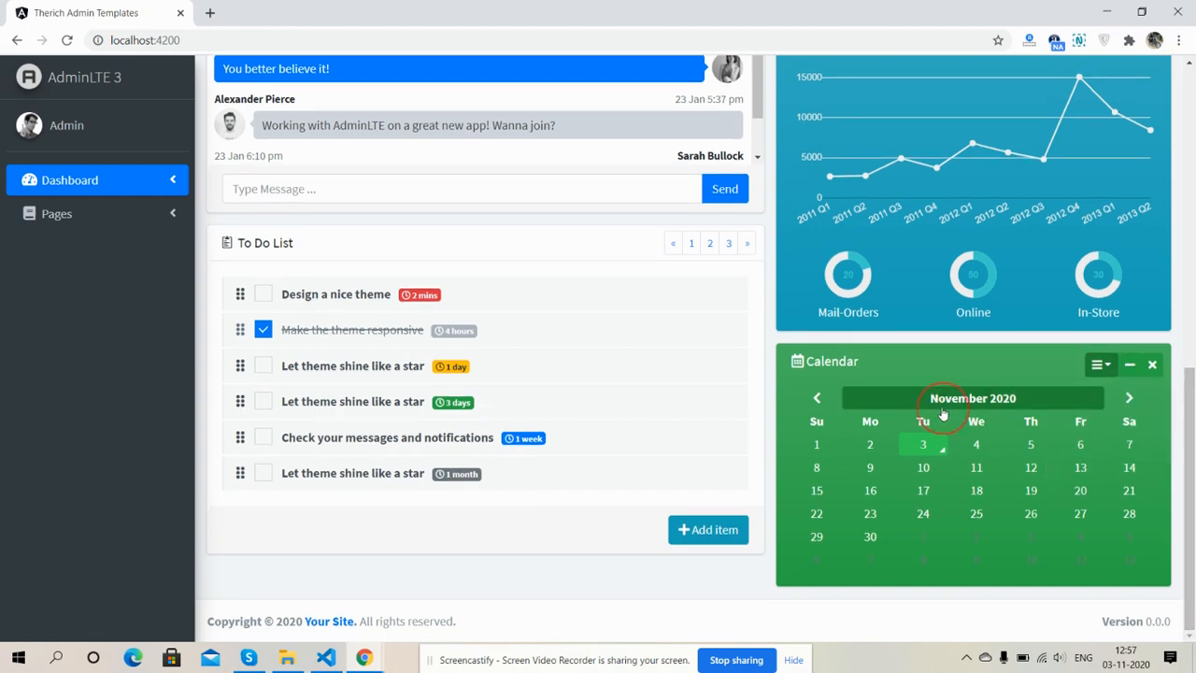
click(972, 398)
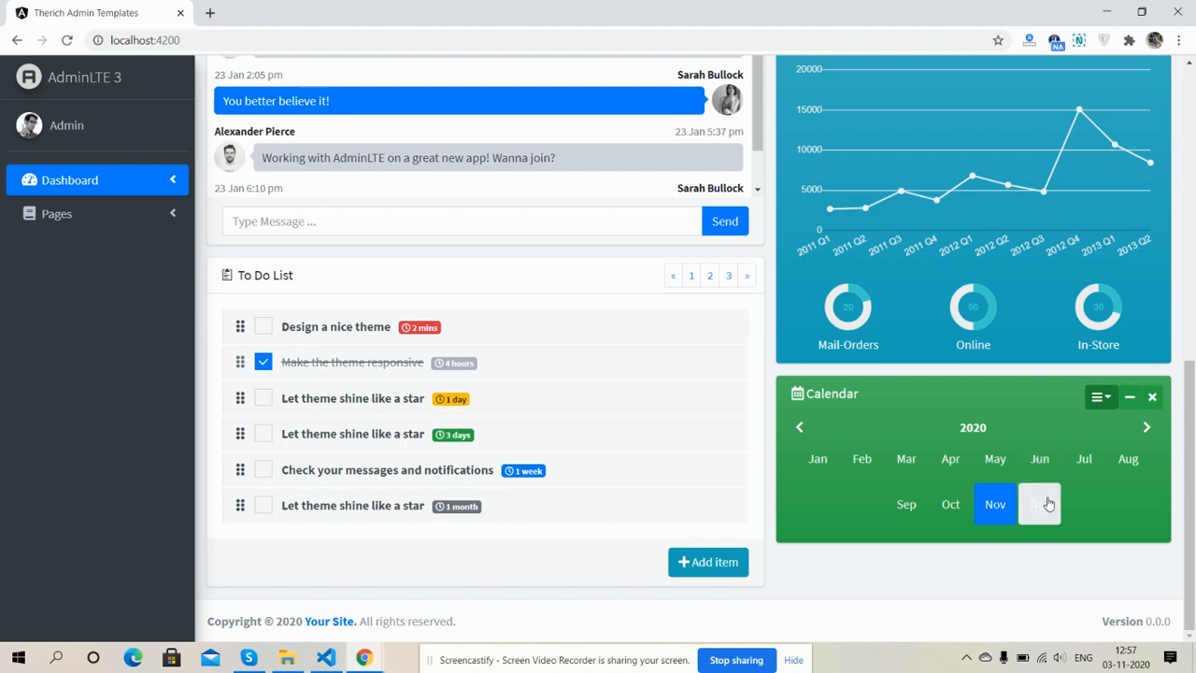
click(1039, 503)
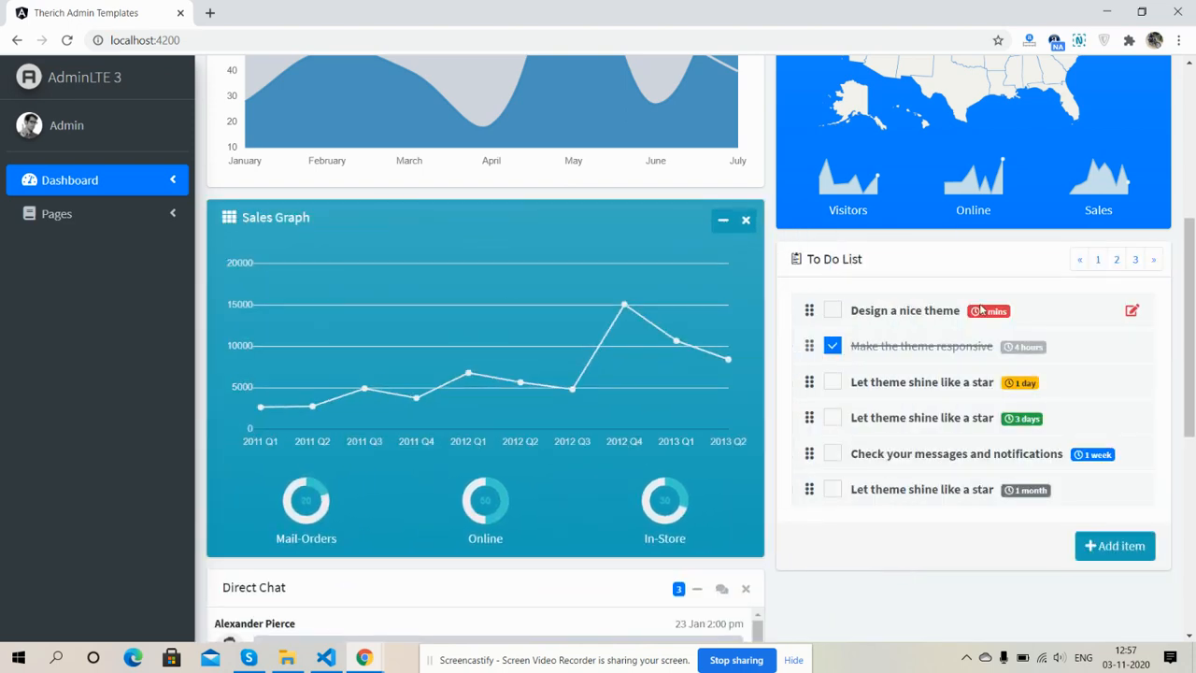
scroll(down, 3)
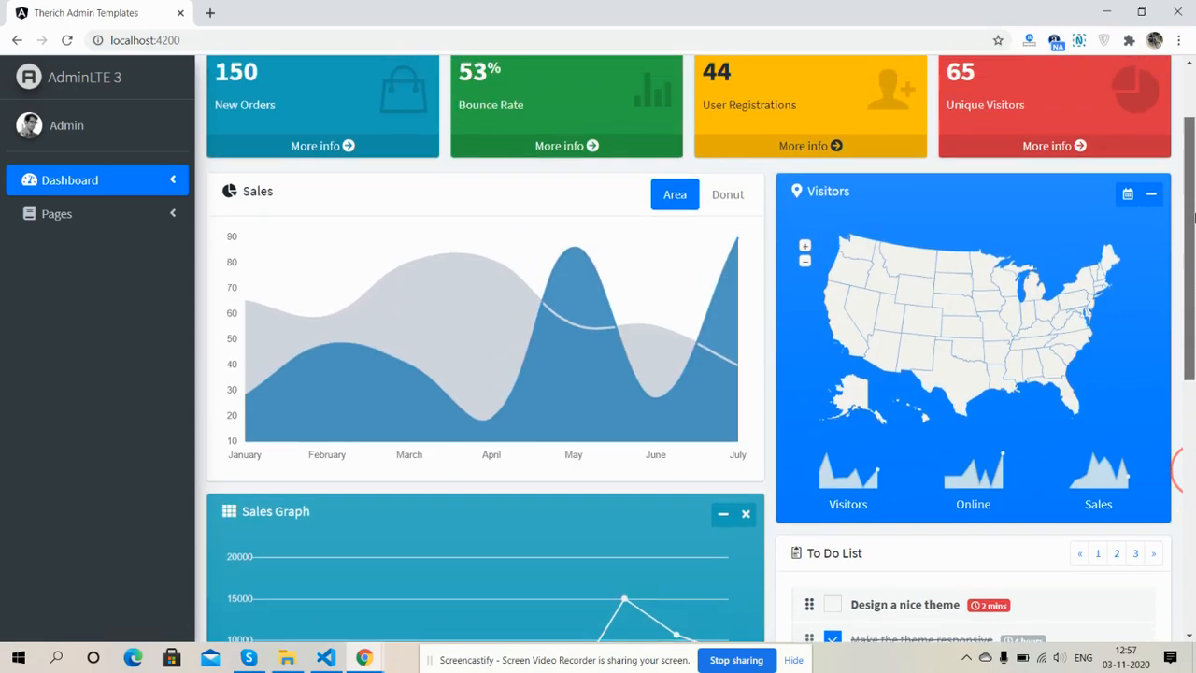
scroll(down, 3)
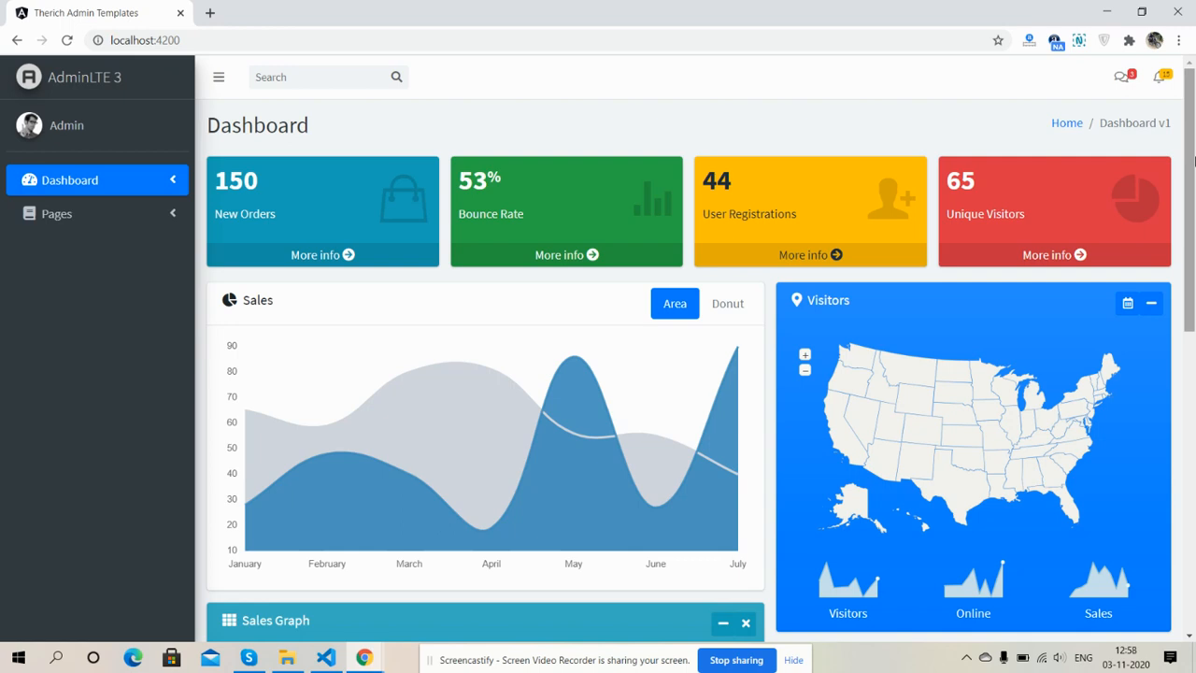
mouse_move(850, 98)
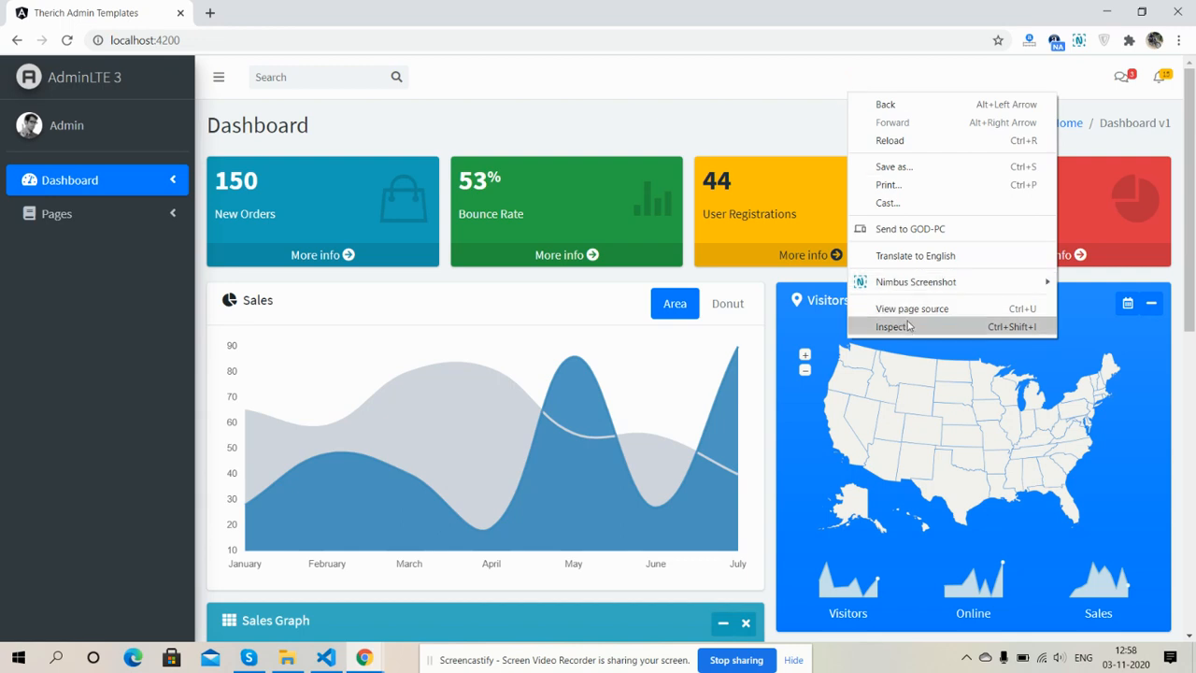
click(893, 326)
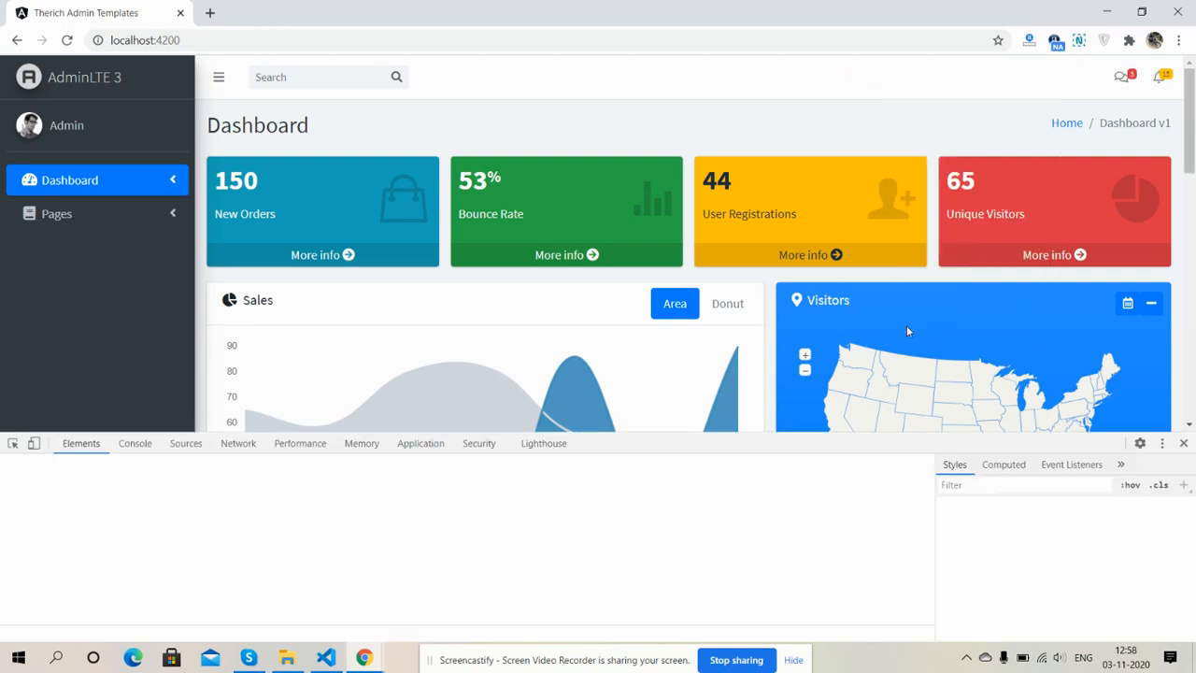
click(35, 443)
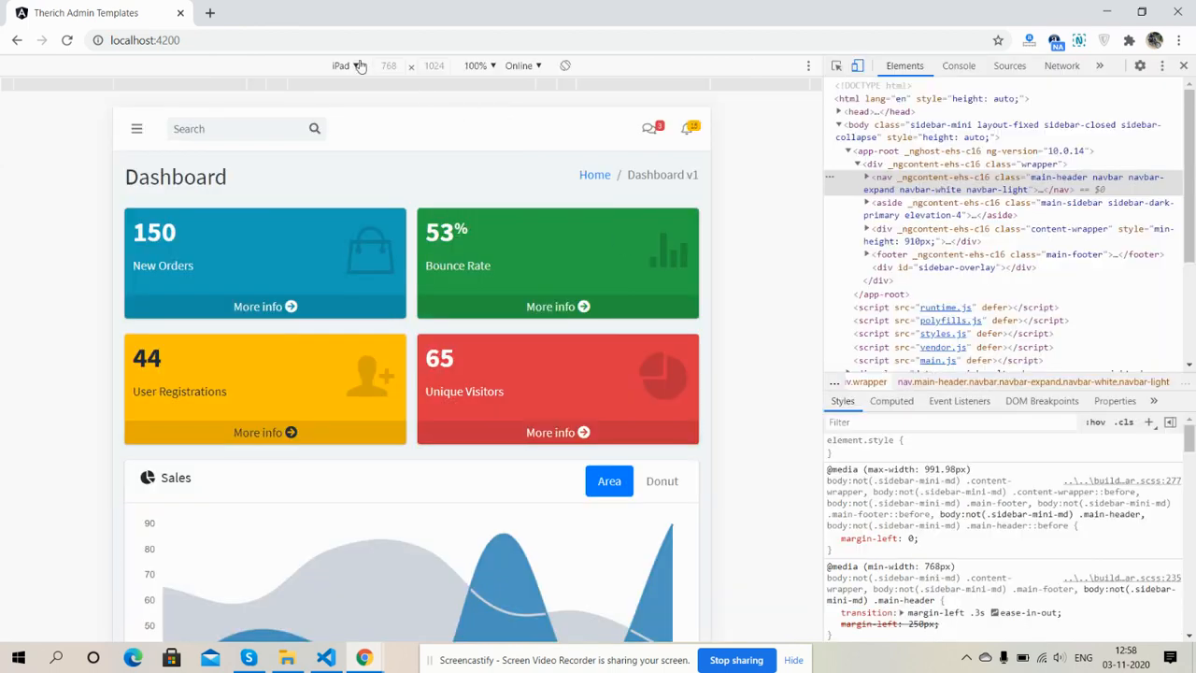
click(346, 66)
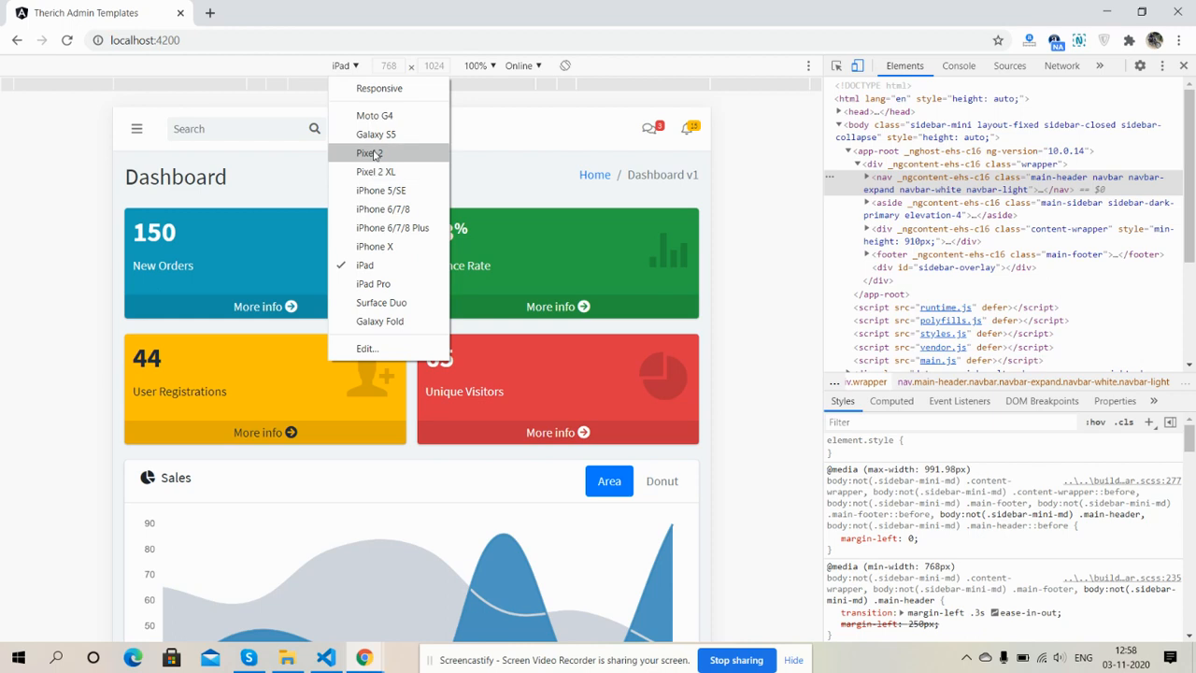
click(375, 134)
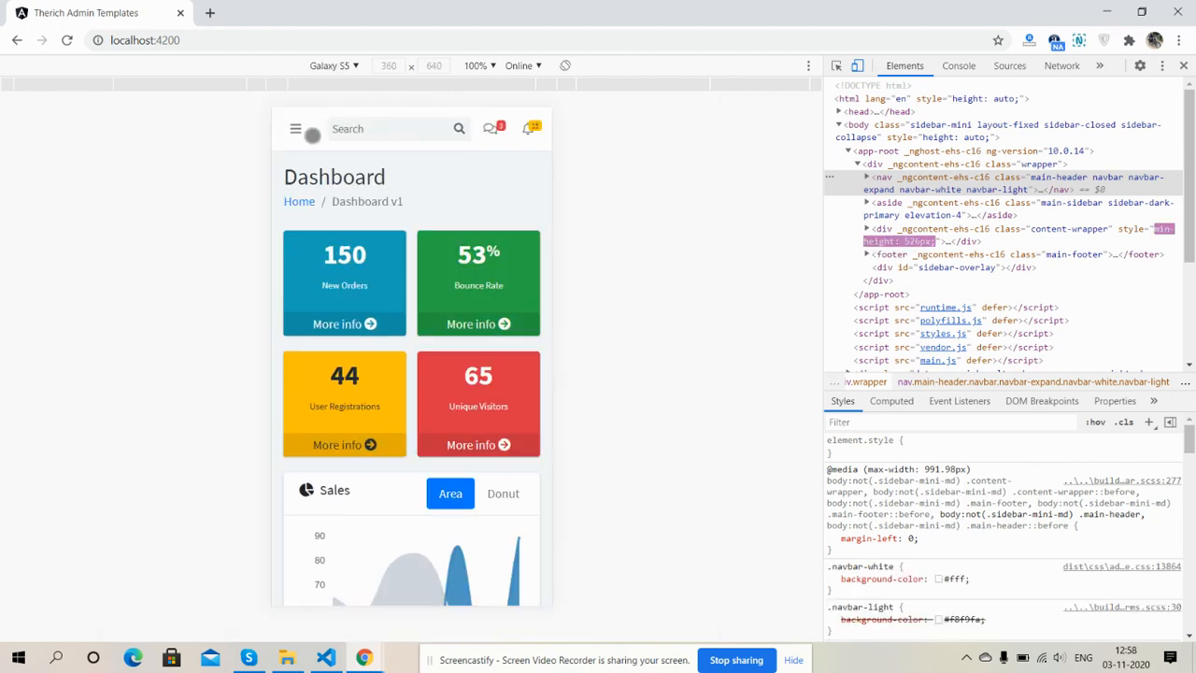
click(296, 128)
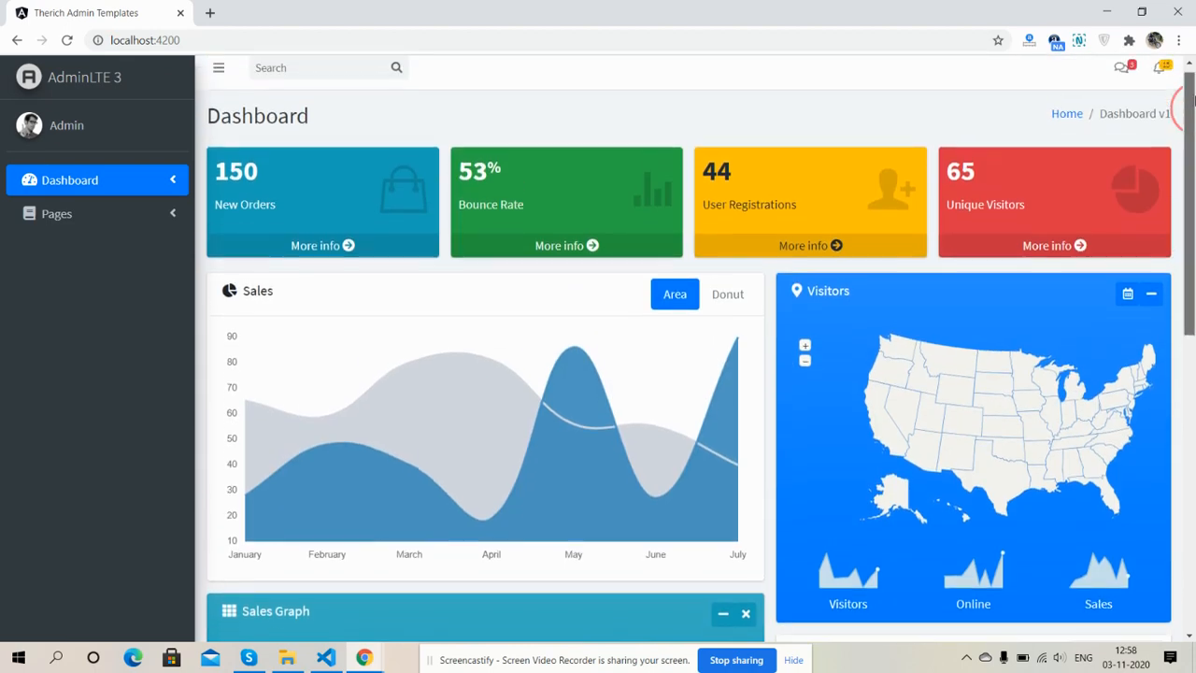
scroll(down, 3)
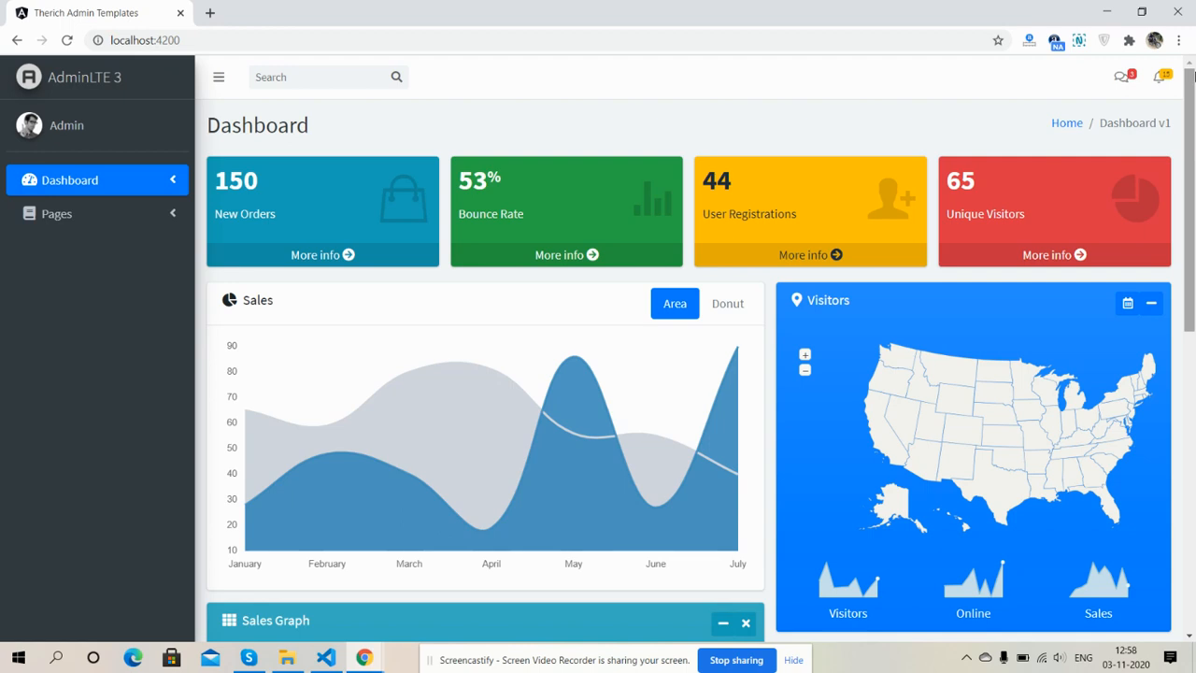
mouse_move(848, 446)
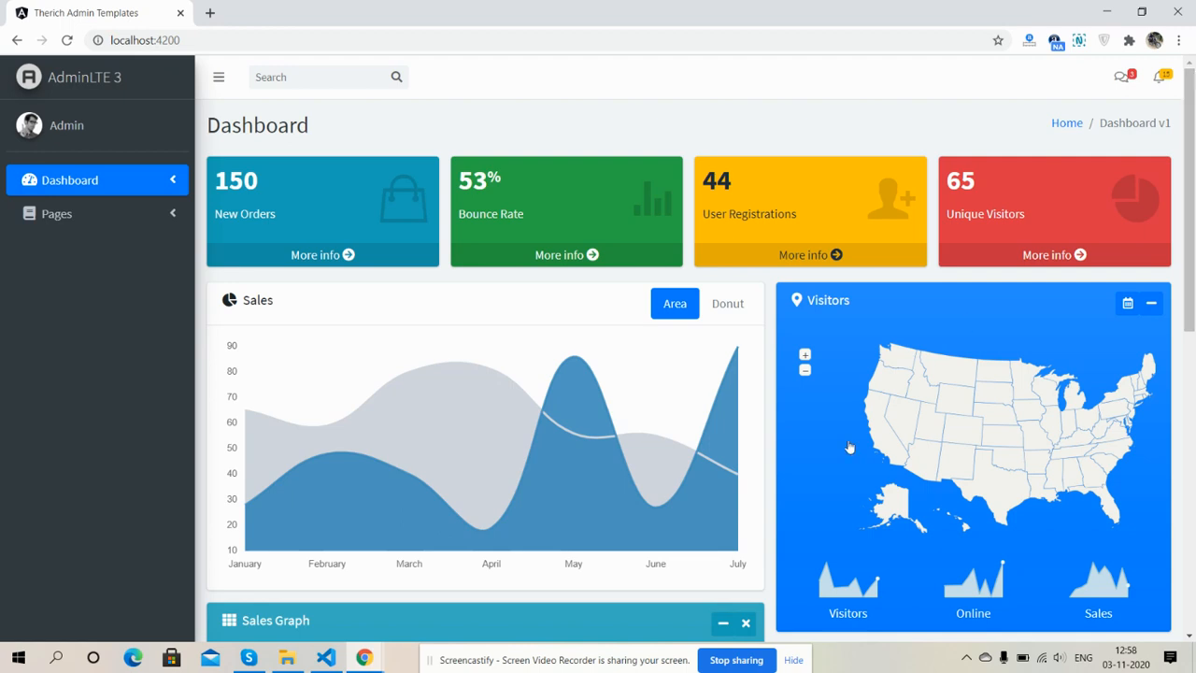